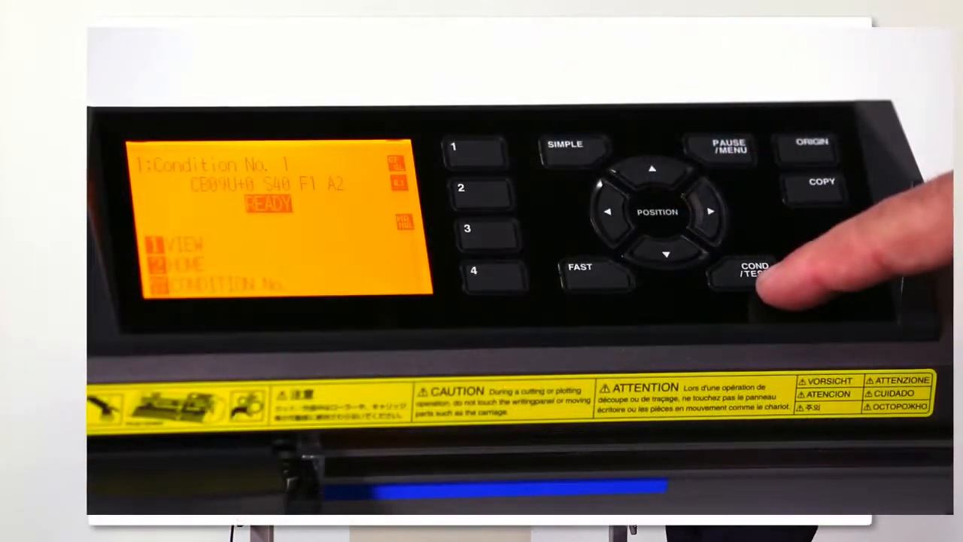
# Display condition 1's tool, speed and force settings via COND/TEST
pyautogui.click(754, 274)
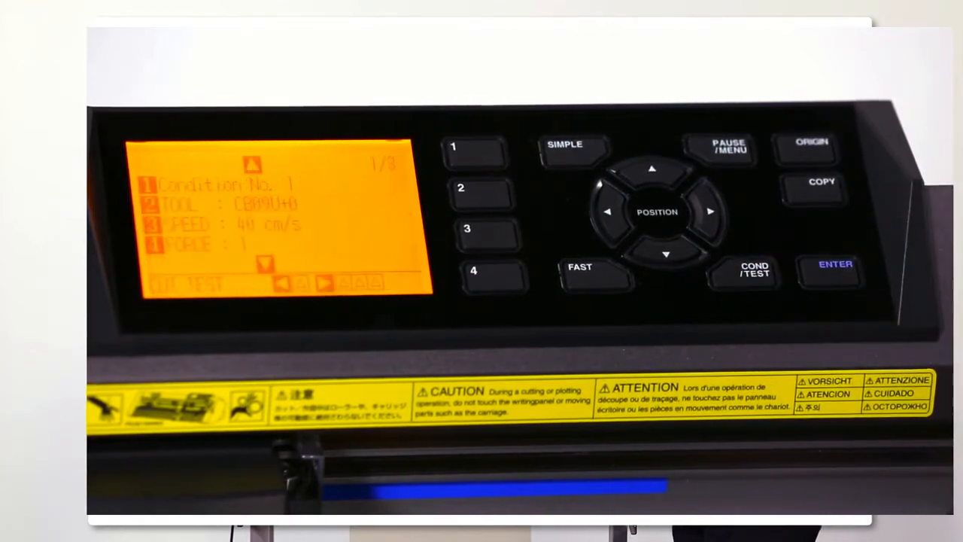